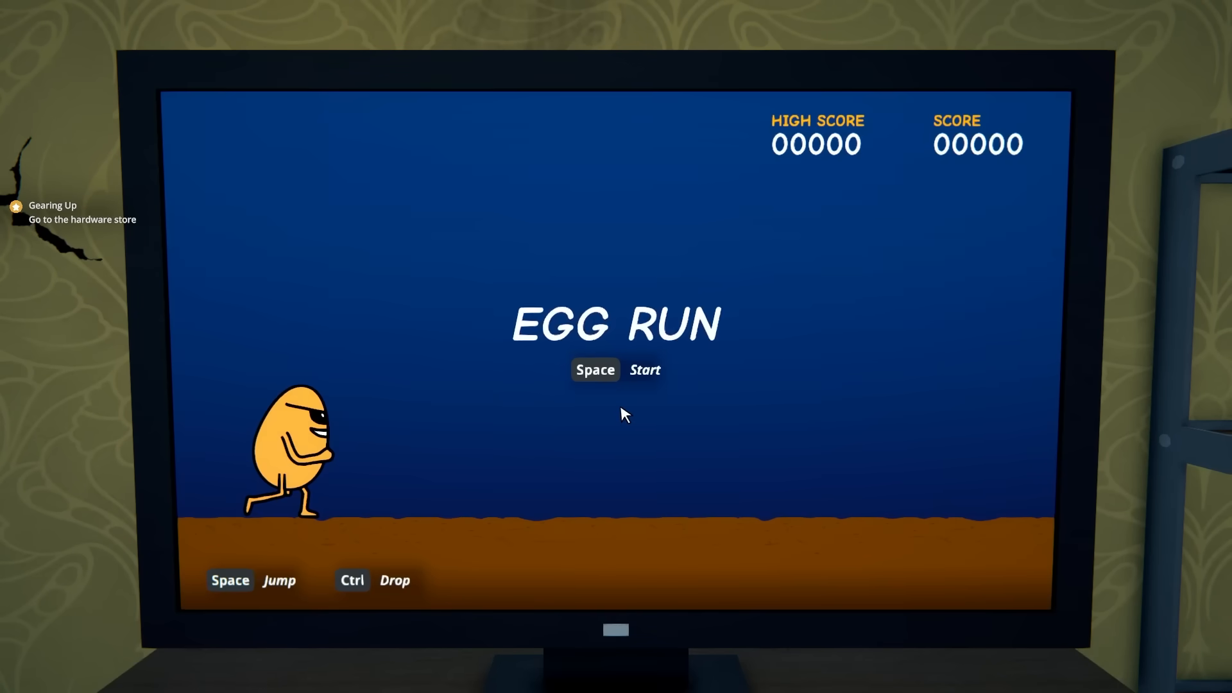
# Step: Start an Egg Run round on the TV and jump the first cactus
pyautogui.press('space')
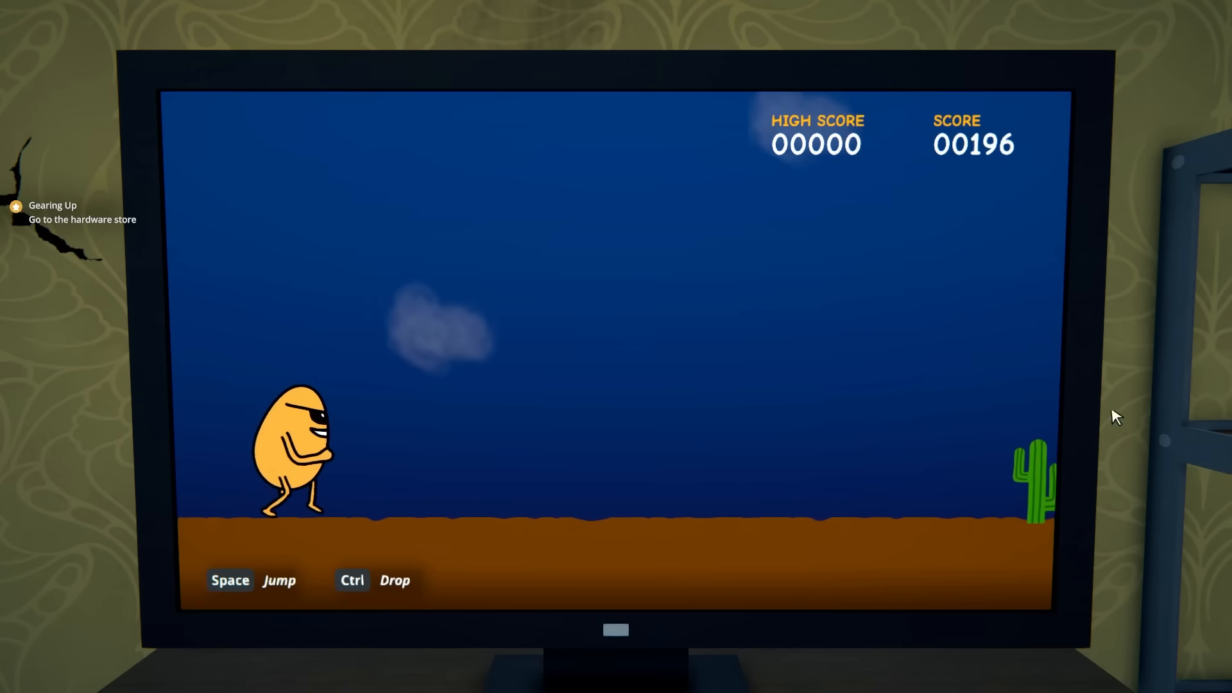
pyautogui.press('space')
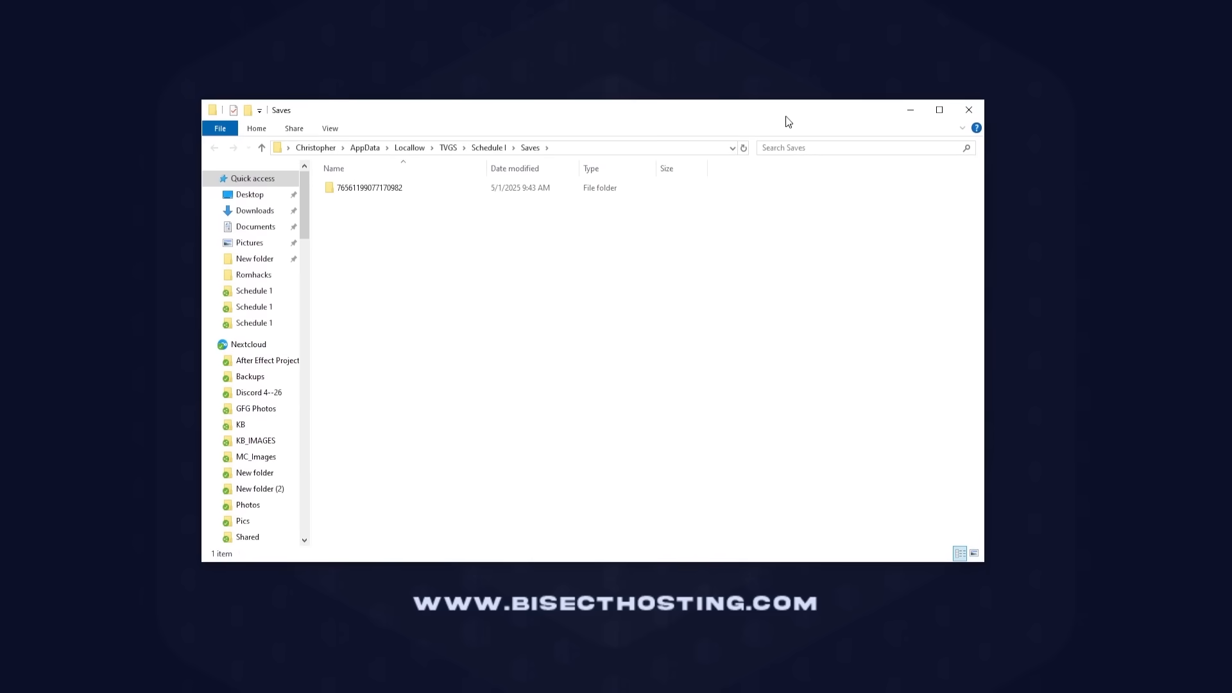
# Step: Open the Steam ID folder in Saves and drag SaveGame_1 to the browser for upload
pyautogui.click(369, 187)
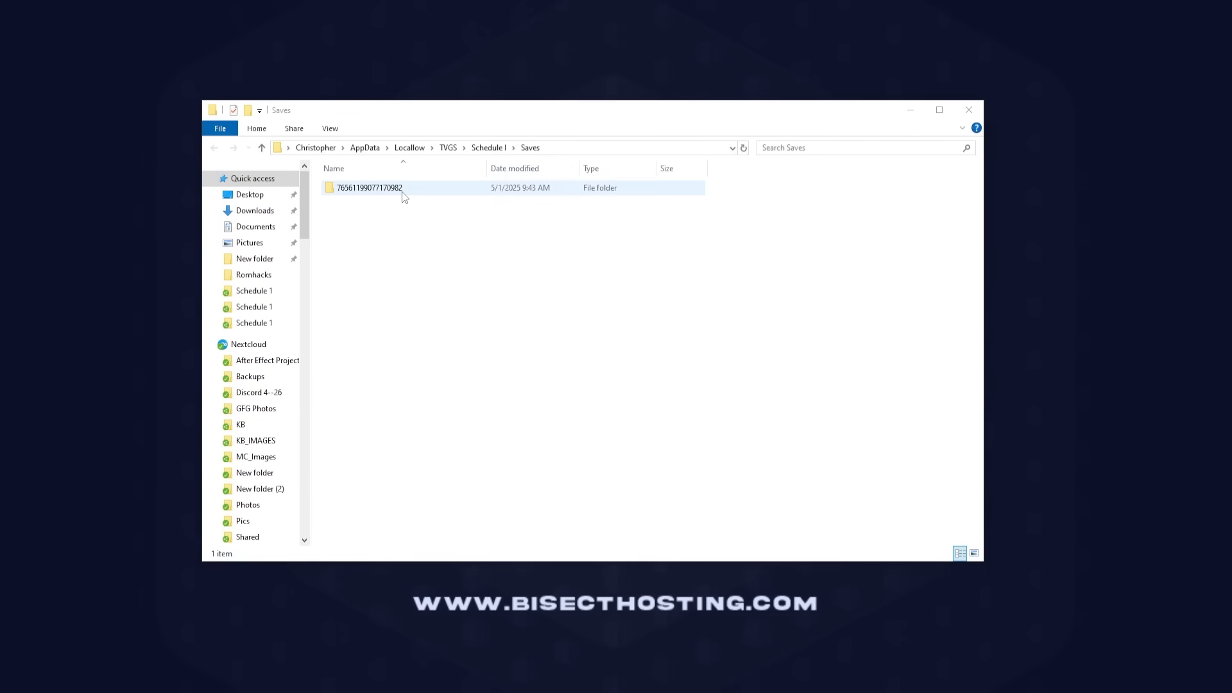
pyautogui.doubleClick(369, 187)
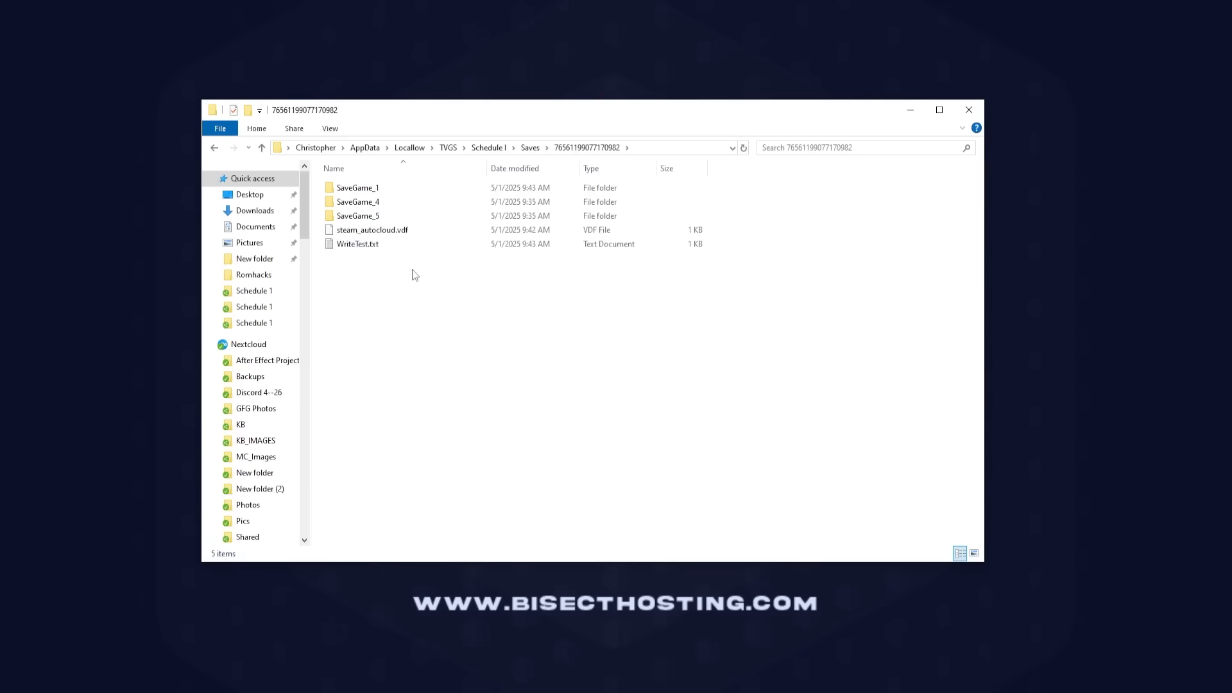
pyautogui.click(358, 186)
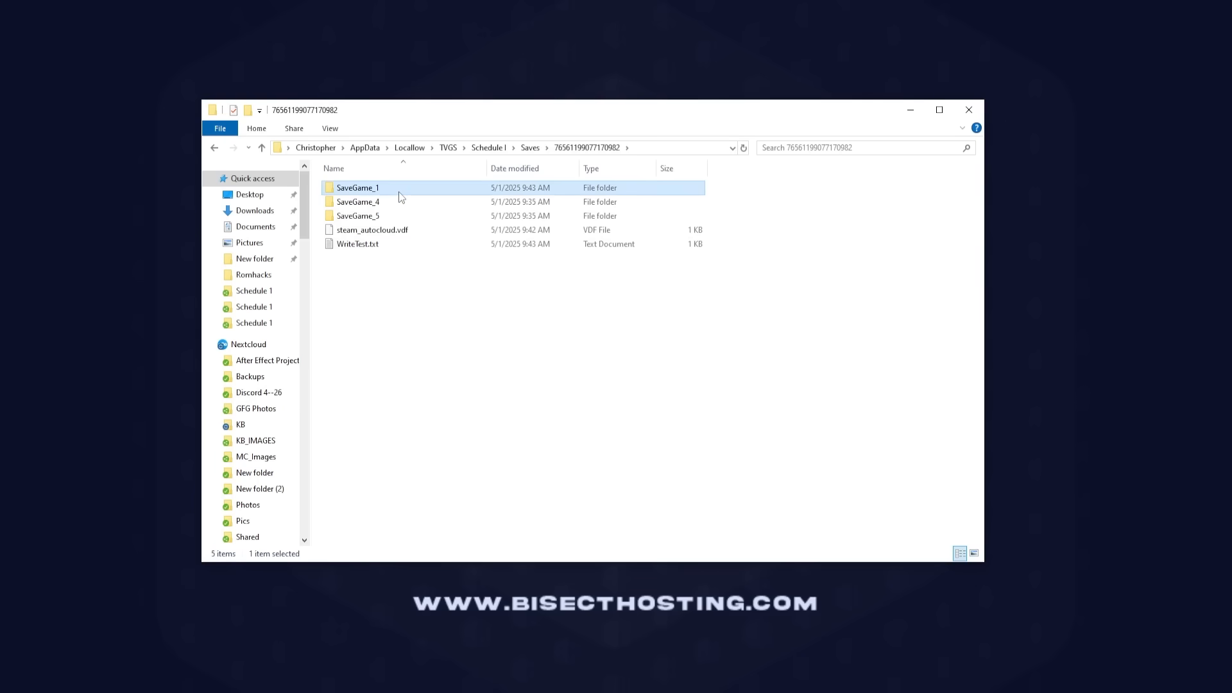
pyautogui.moveTo(581, 109); pyautogui.dragTo(778, 111)
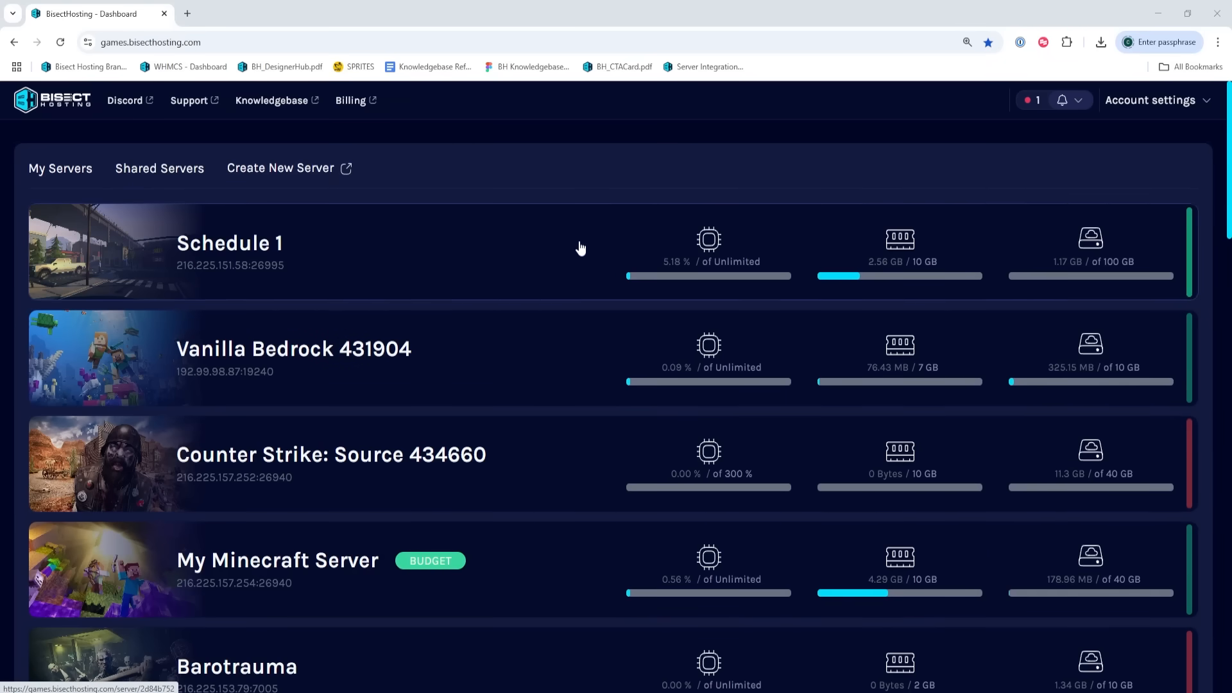
# Step: Stop the Schedule 1 server from its overview and go to its Files
pyautogui.click(228, 242)
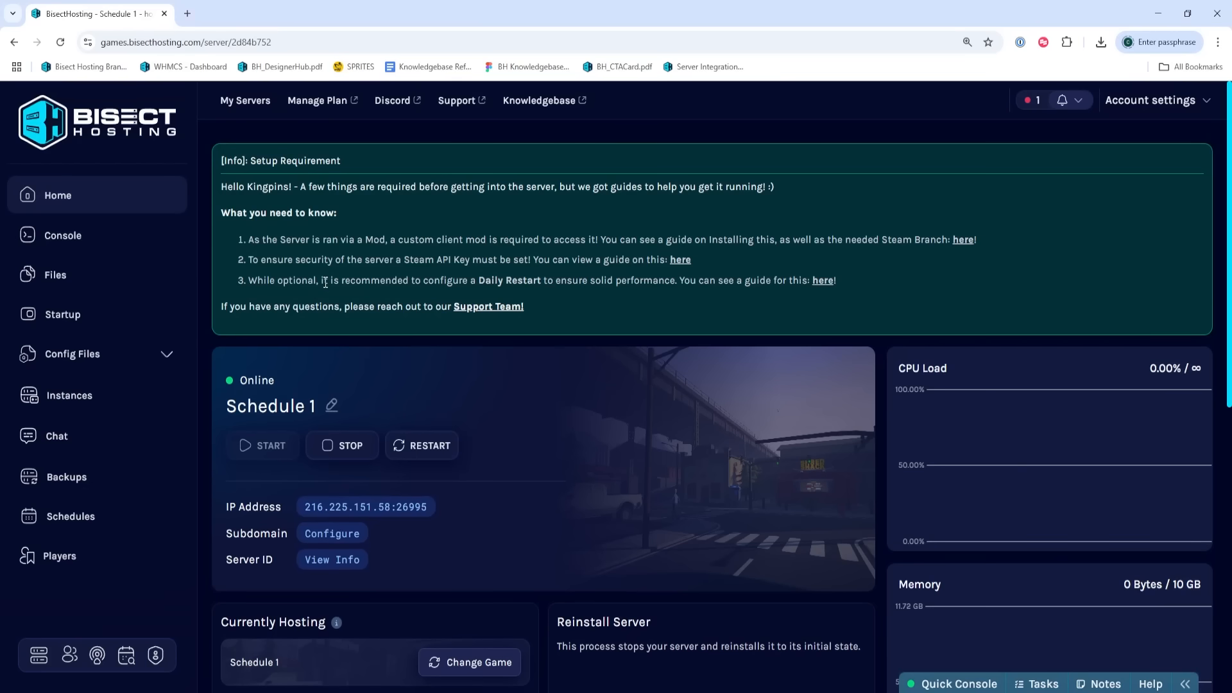
pyautogui.click(342, 445)
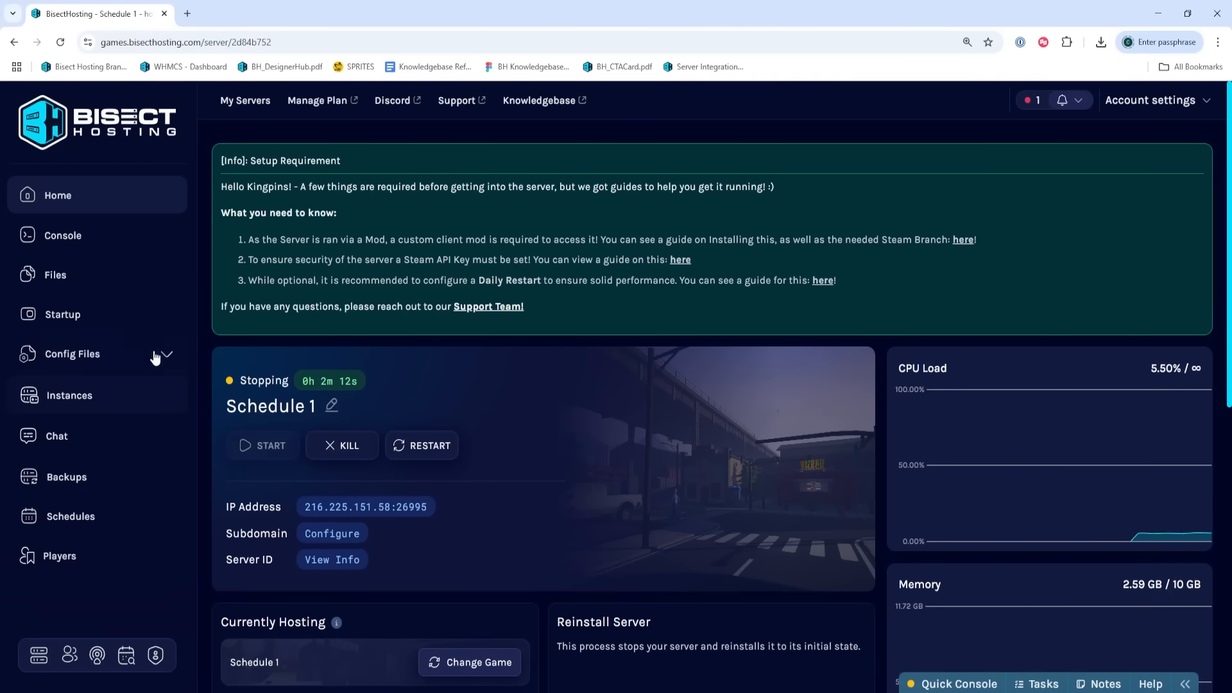
pyautogui.click(55, 274)
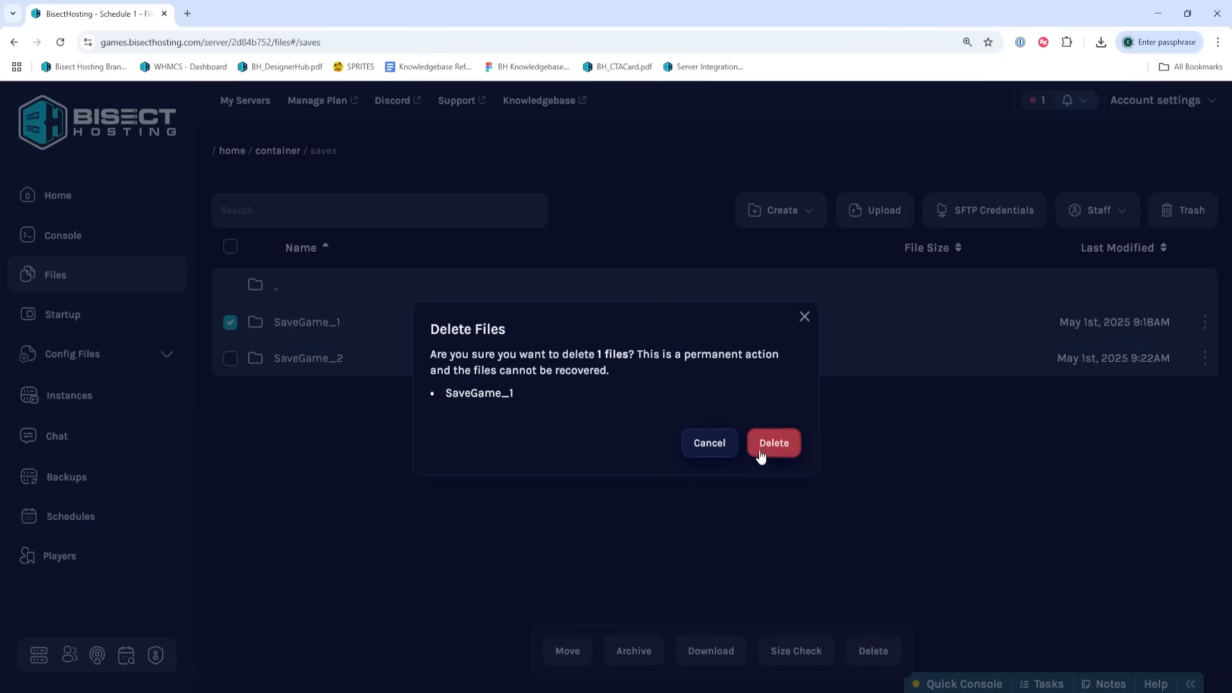
# Step: Confirm deleting the server's old SaveGame_1 from the saves folder
pyautogui.click(772, 442)
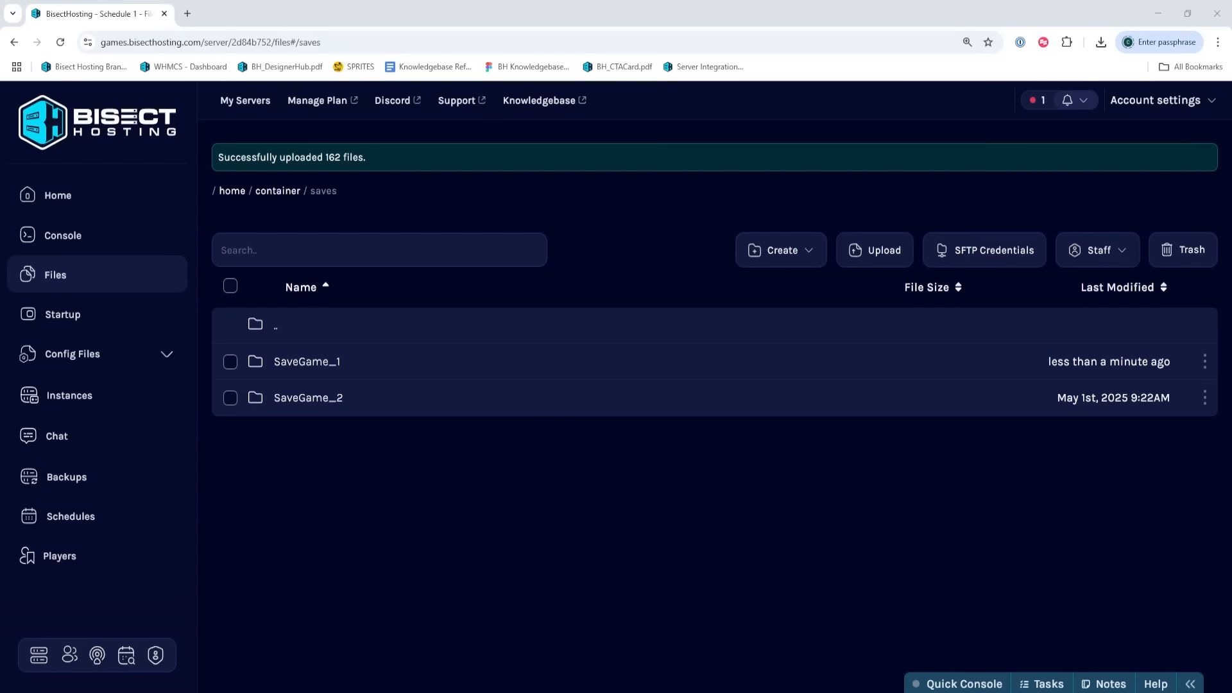
pyautogui.moveTo(139, 358)
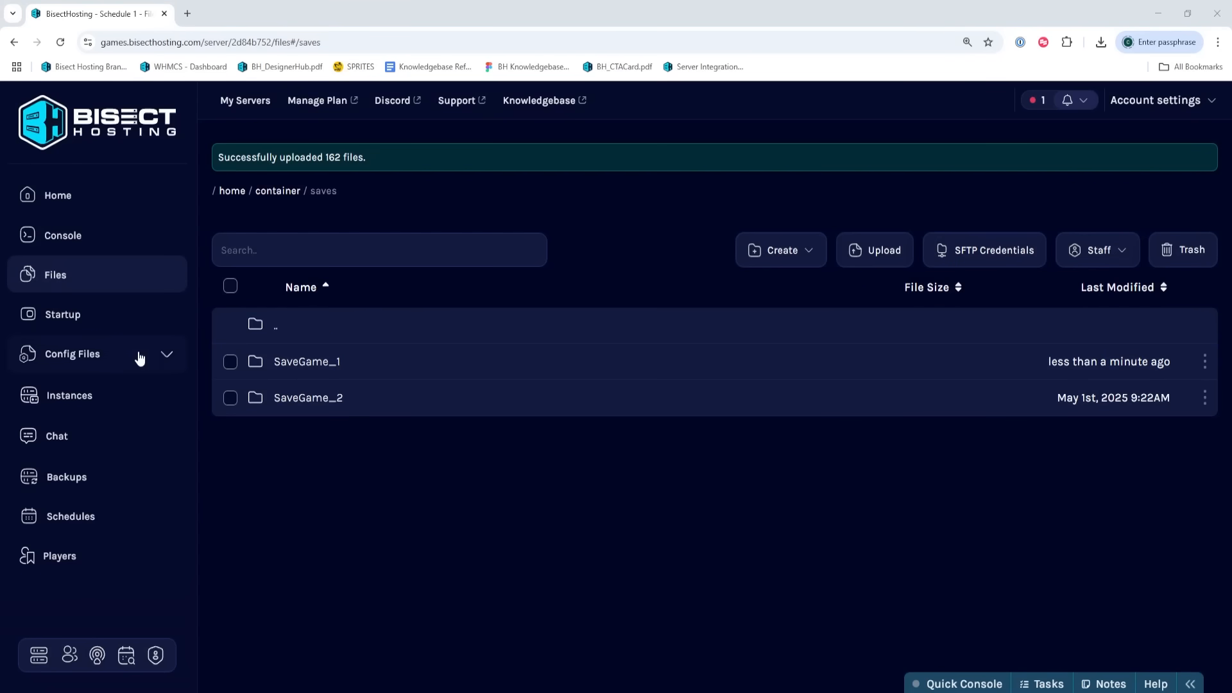
# Step: Open Schedule 1 Server Config and switch Save Slot from SaveGame_2 to SaveGame_1
pyautogui.click(72, 354)
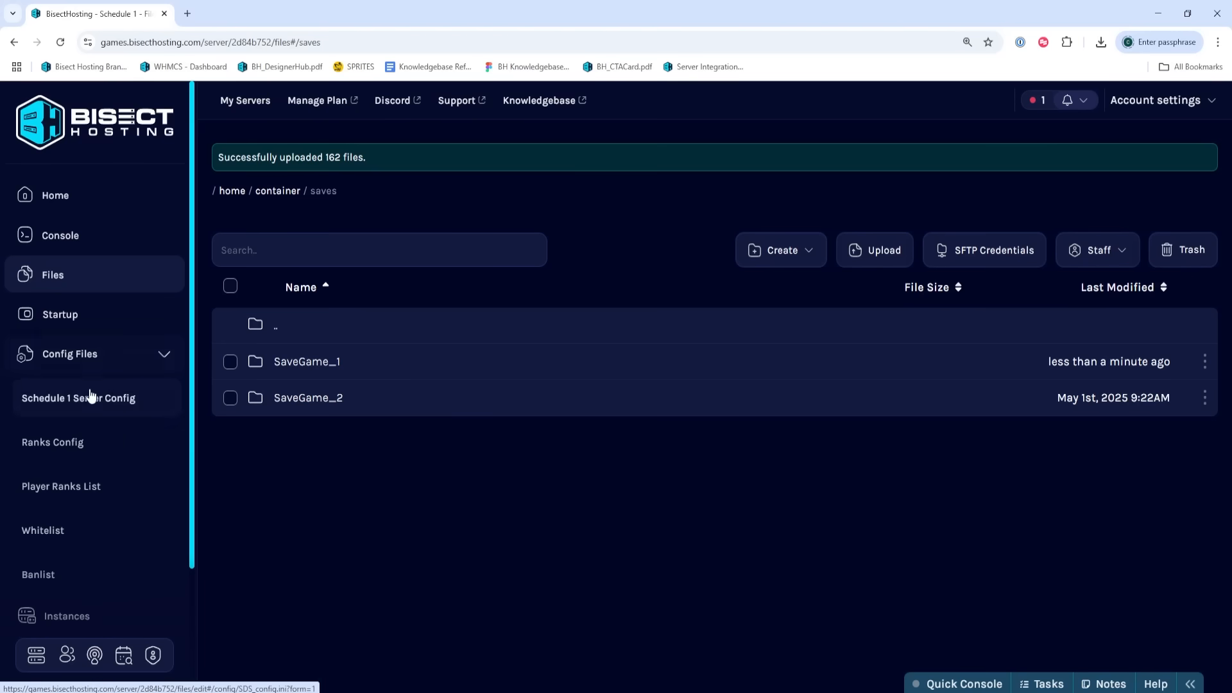
pyautogui.click(78, 398)
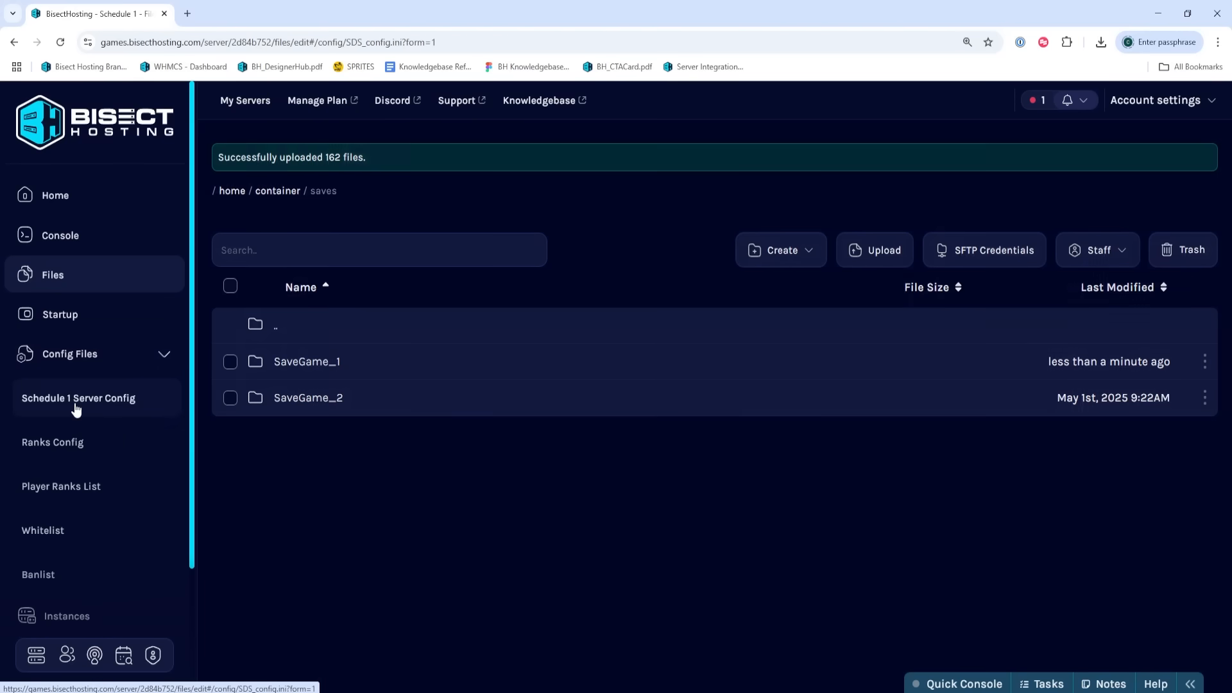
pyautogui.click(77, 398)
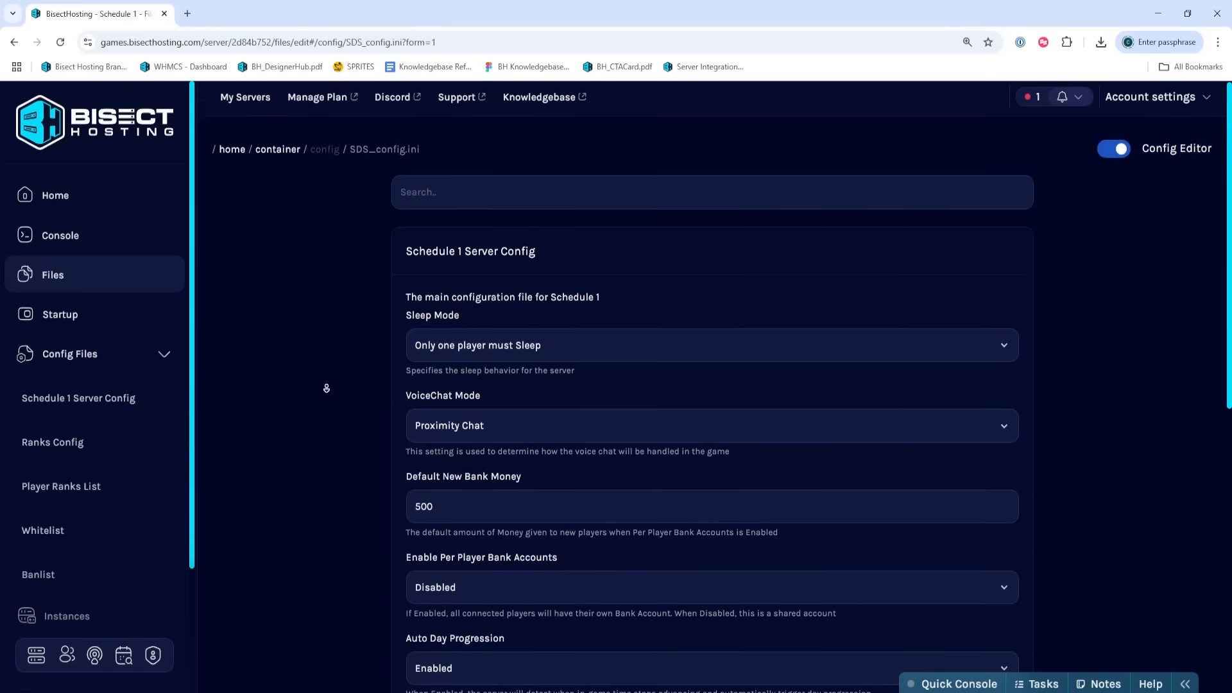
pyautogui.scroll(-3)
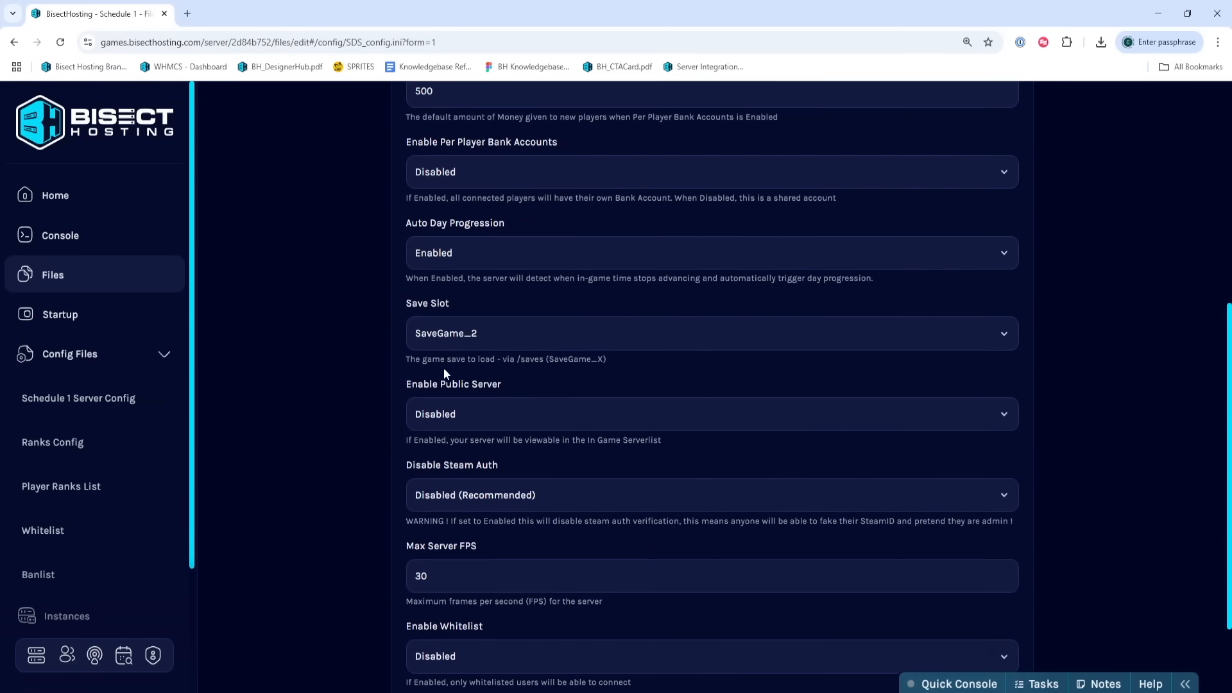
pyautogui.click(710, 333)
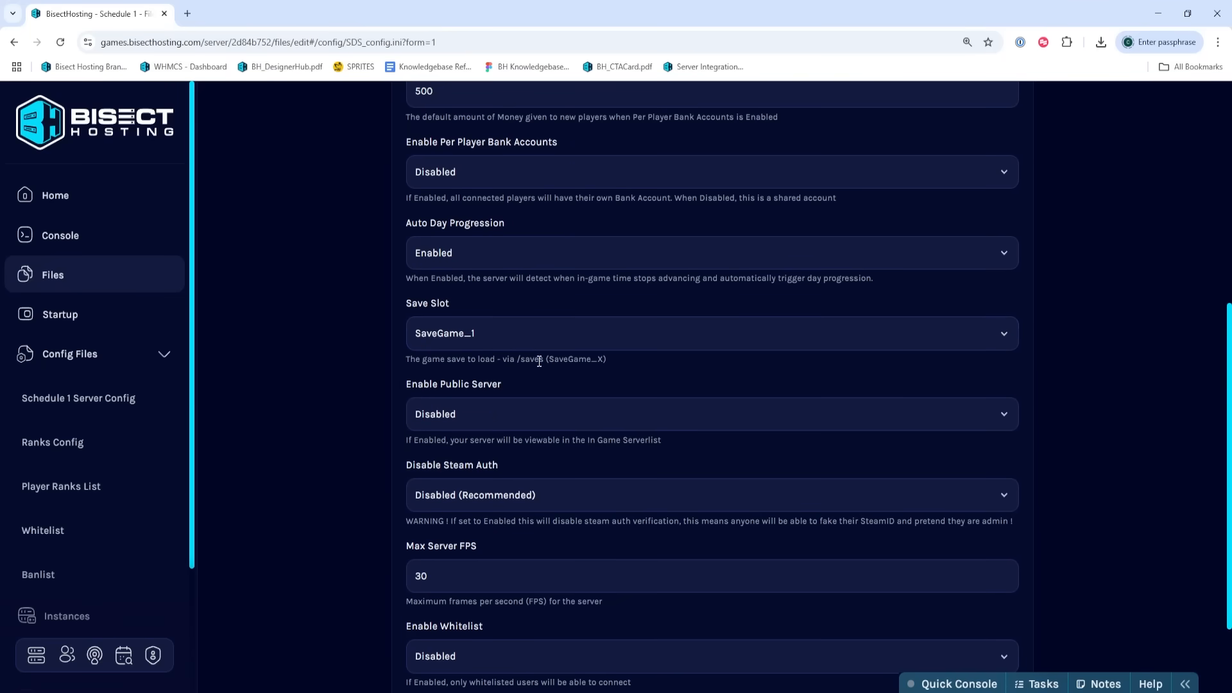
# Step: Start the Schedule 1 server from the Home overview
pyautogui.click(55, 195)
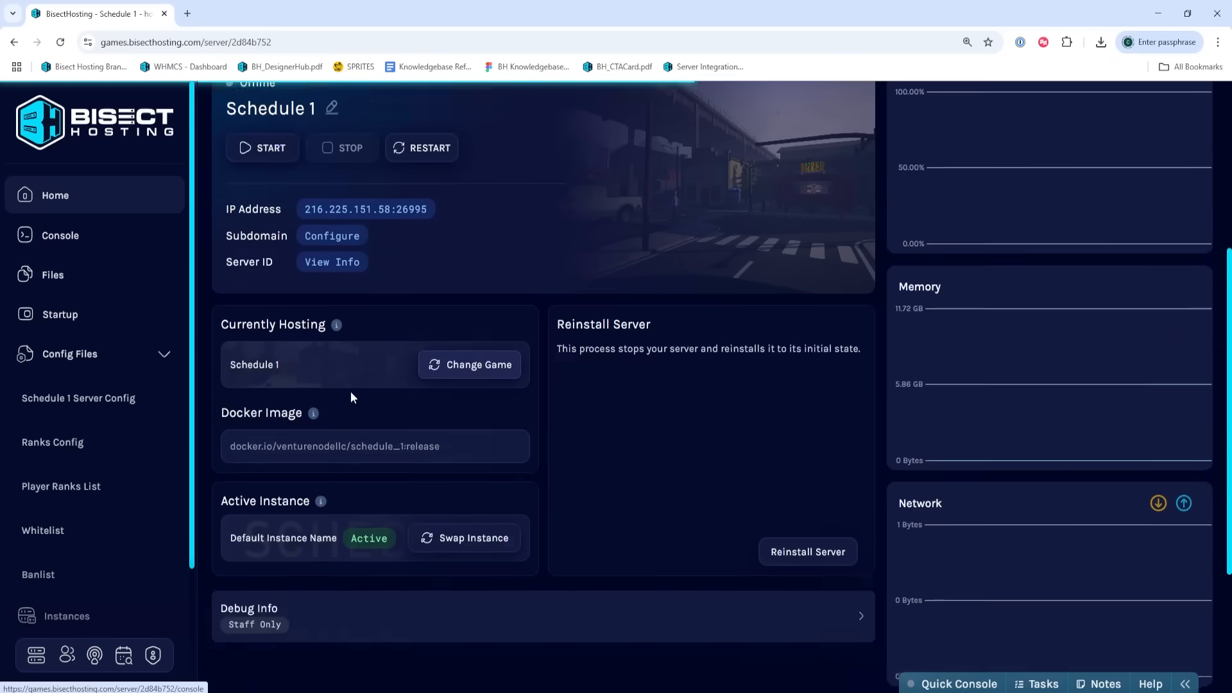
pyautogui.click(262, 148)
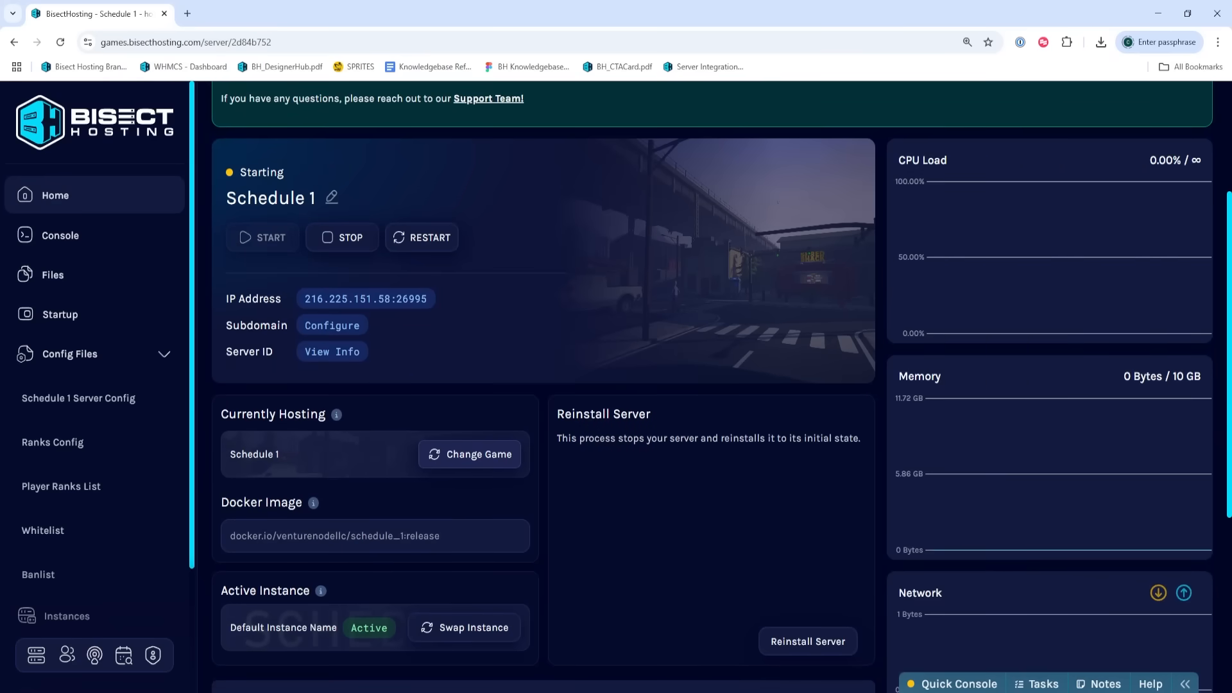